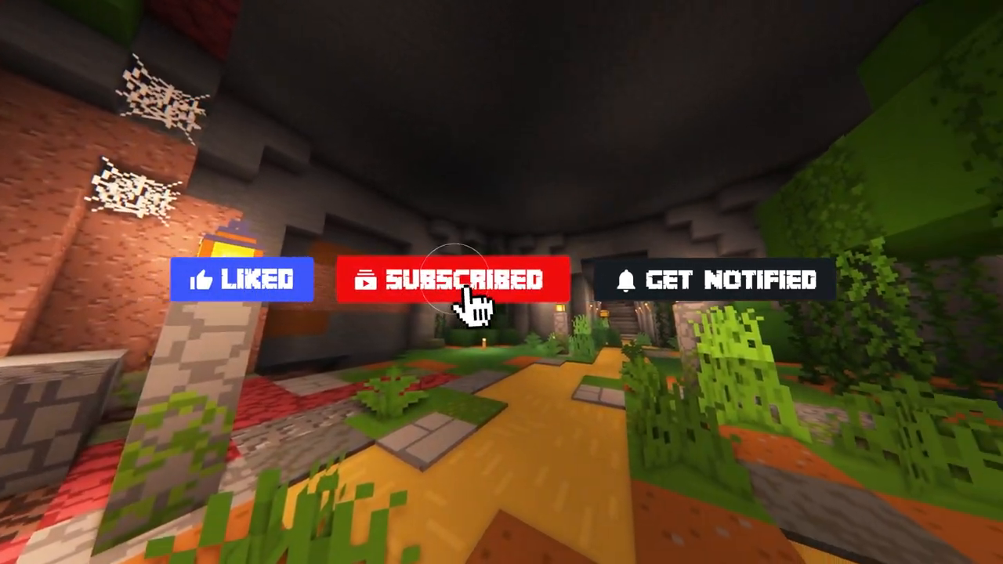
Step: Play the ViaVersion tutorial video and expand its description to show the download links
left_click(724, 290)
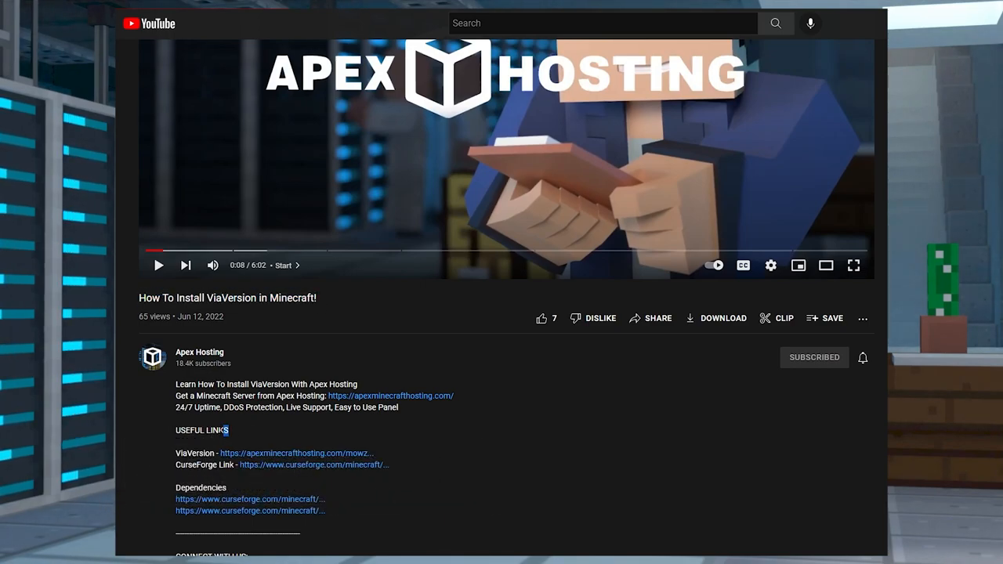
double_click(201, 429)
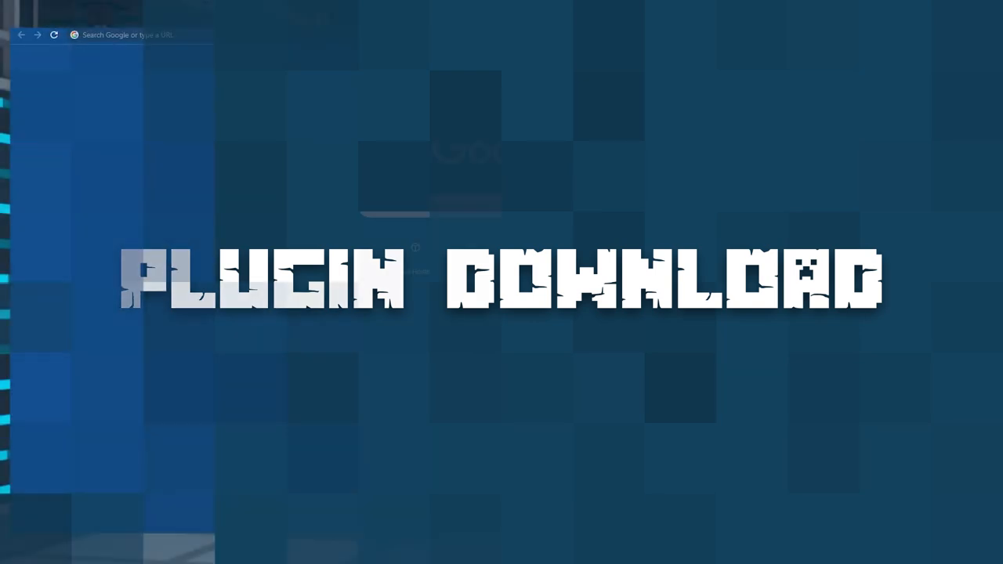
Step: Search Google for 'viaversion minecraft' so the SpigotMC ViaVersion result appears
type("viaversion minecraft")
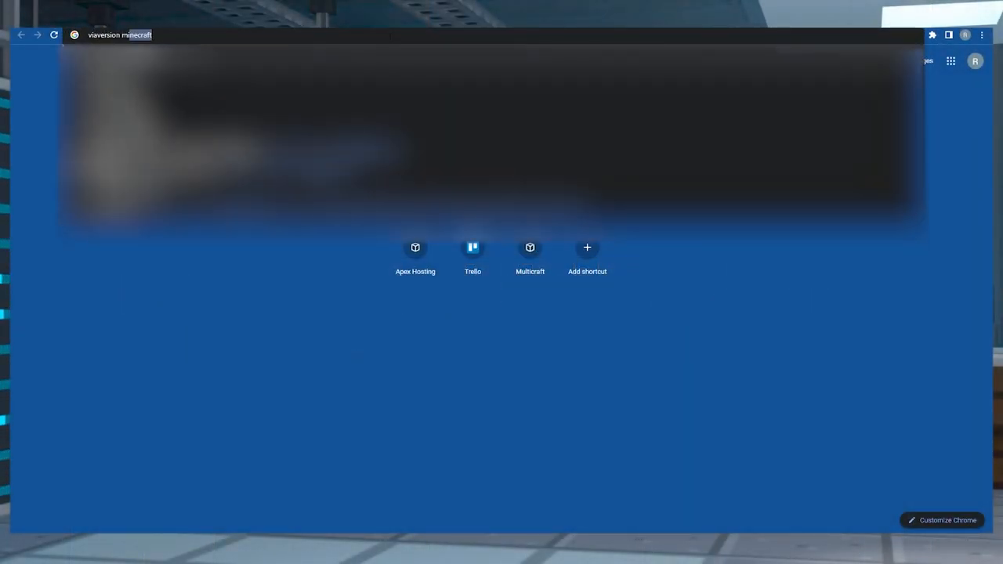
key("Enter")
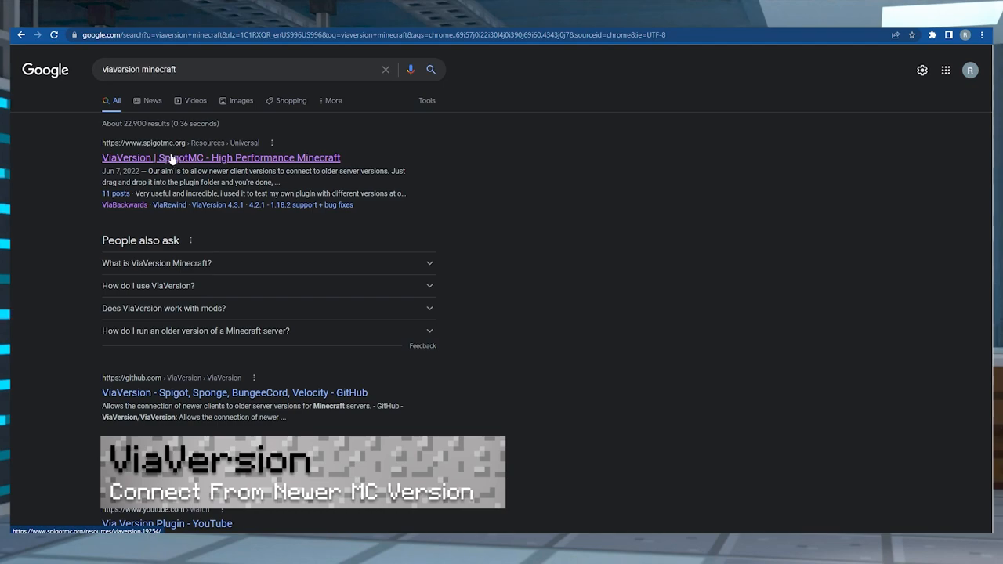
Step: Go to the ViaVersion 4.3.1 SpigotMC page and show its Version History list
left_click(220, 156)
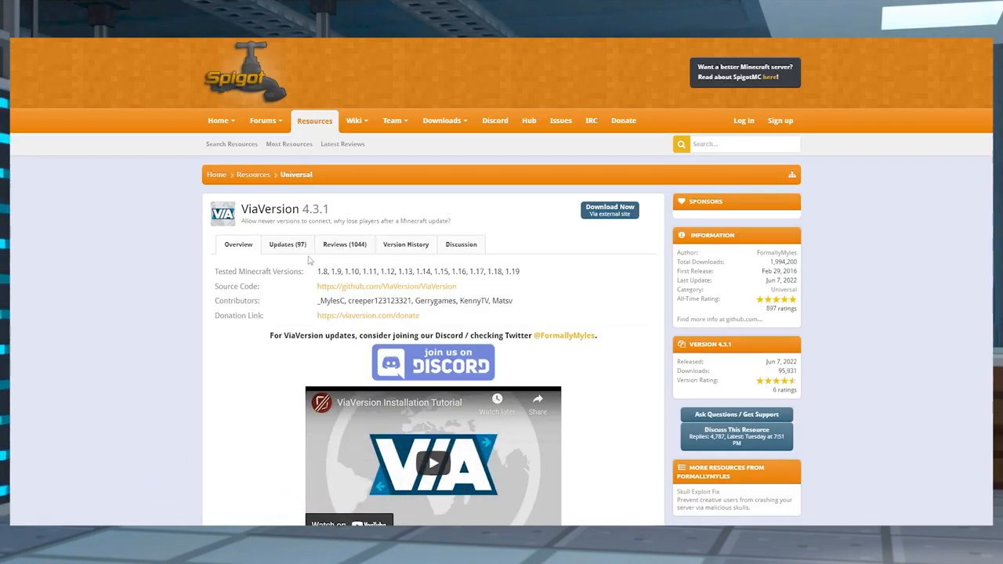
mouse_move(311, 285)
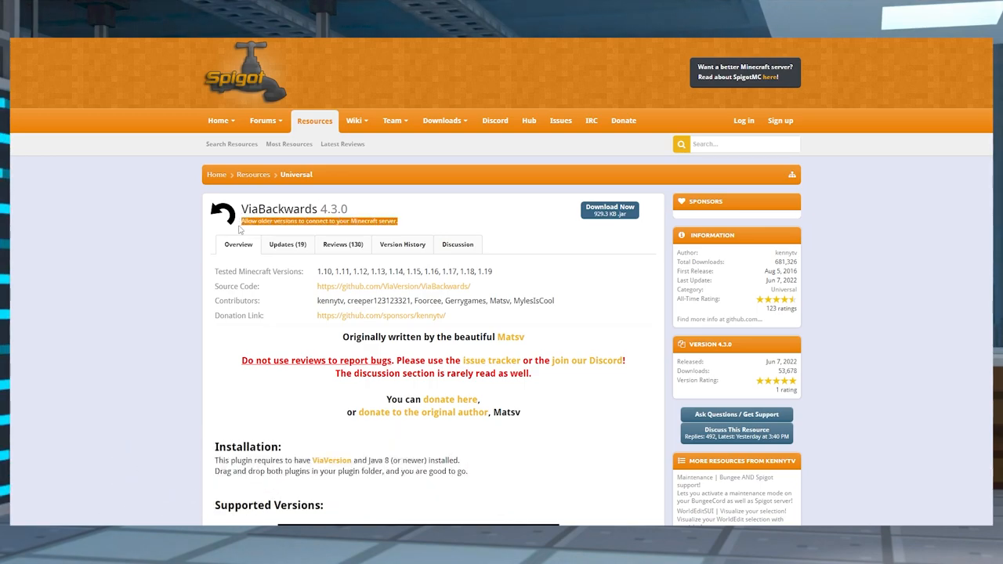
mouse_move(476, 216)
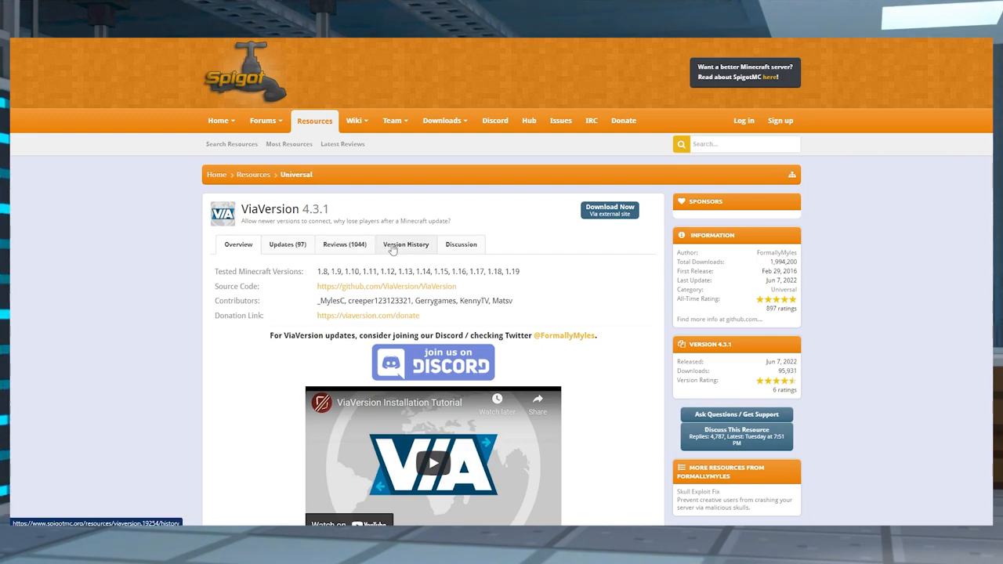
left_click(404, 244)
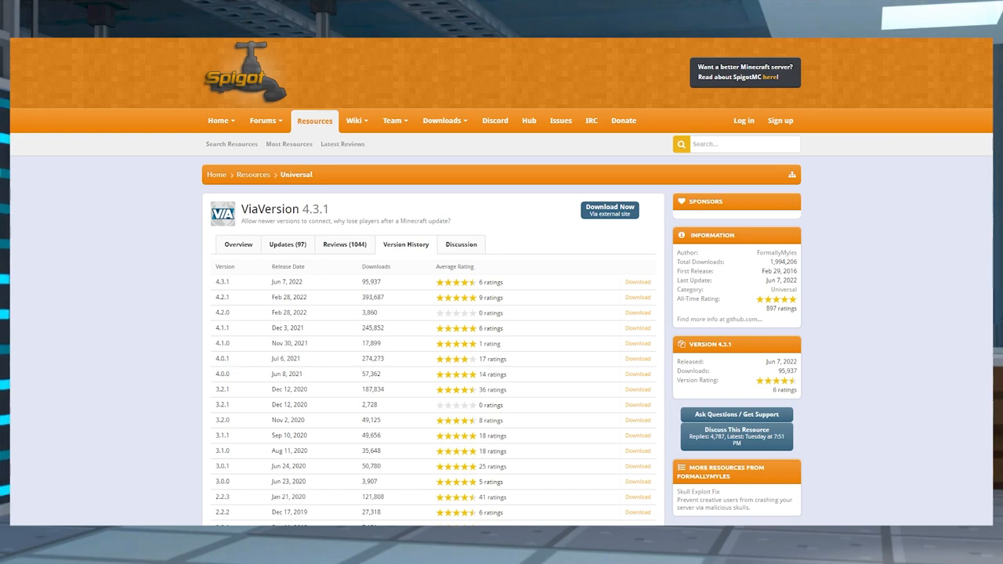
mouse_move(347, 290)
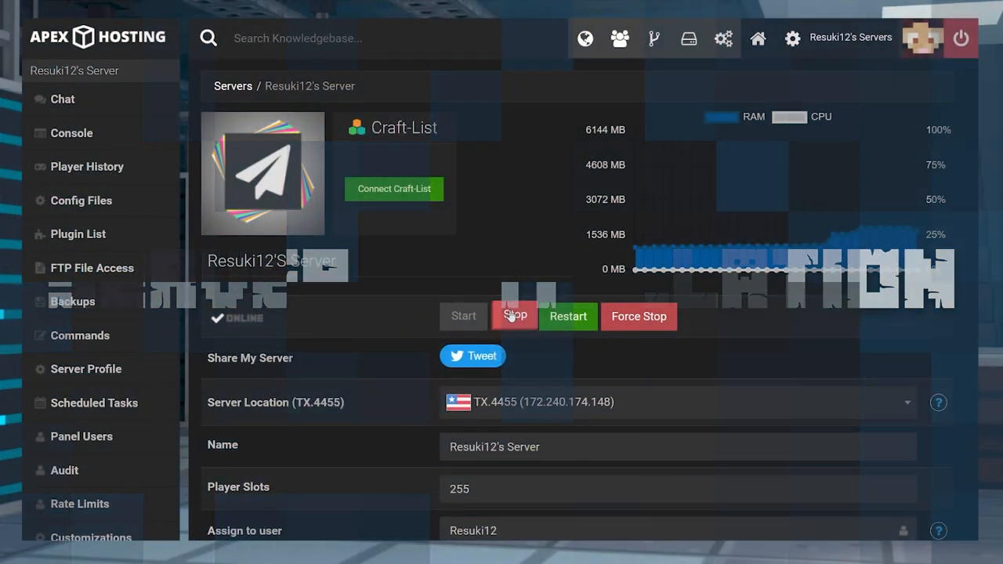
mouse_move(514, 320)
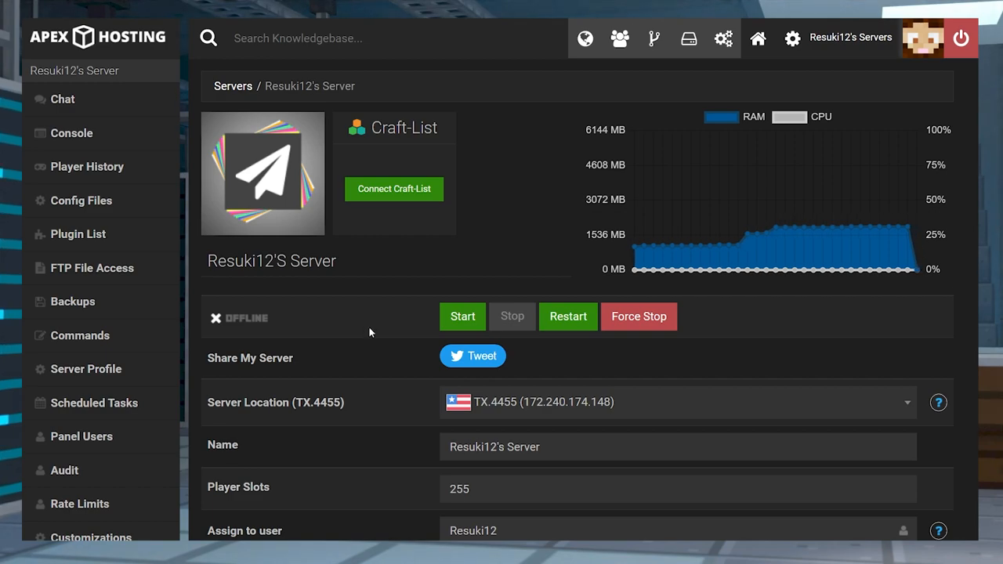
Step: Check that the stopped server's Game File is set to Paper 1.18.2
scroll("down", 3)
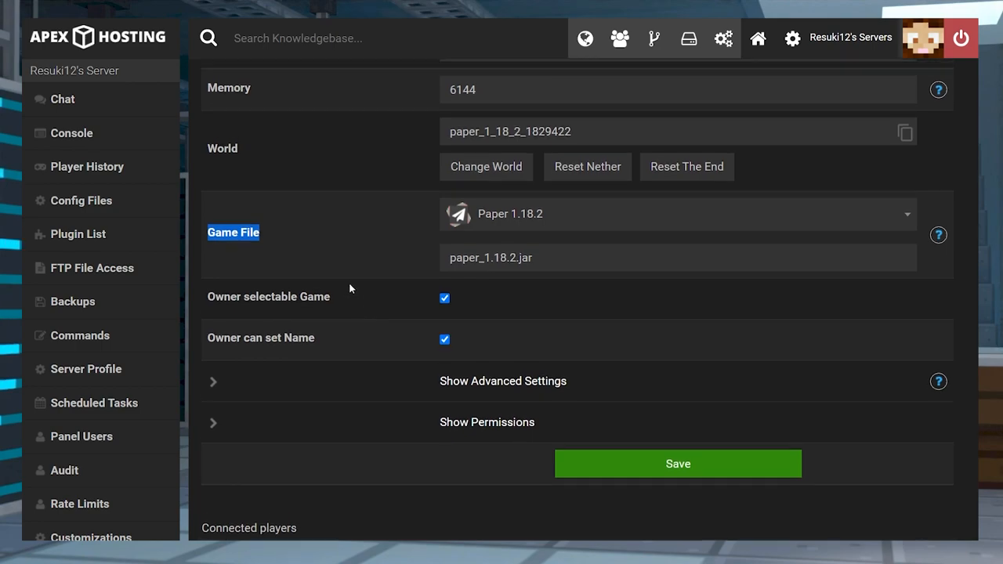
left_click(676, 213)
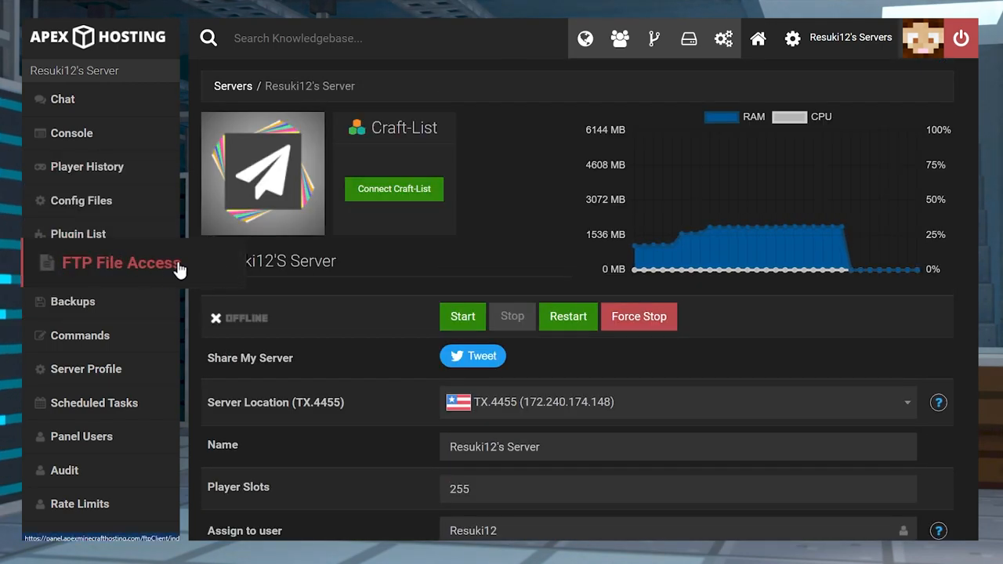
Step: Log in to FTP File Access with the control panel password to reach the server's file list
left_click(119, 263)
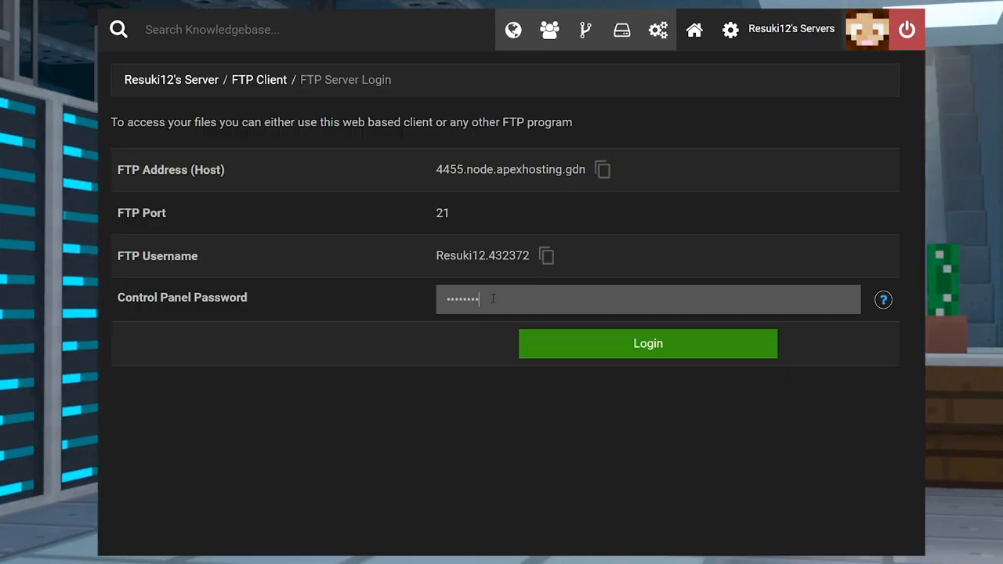
type("••••")
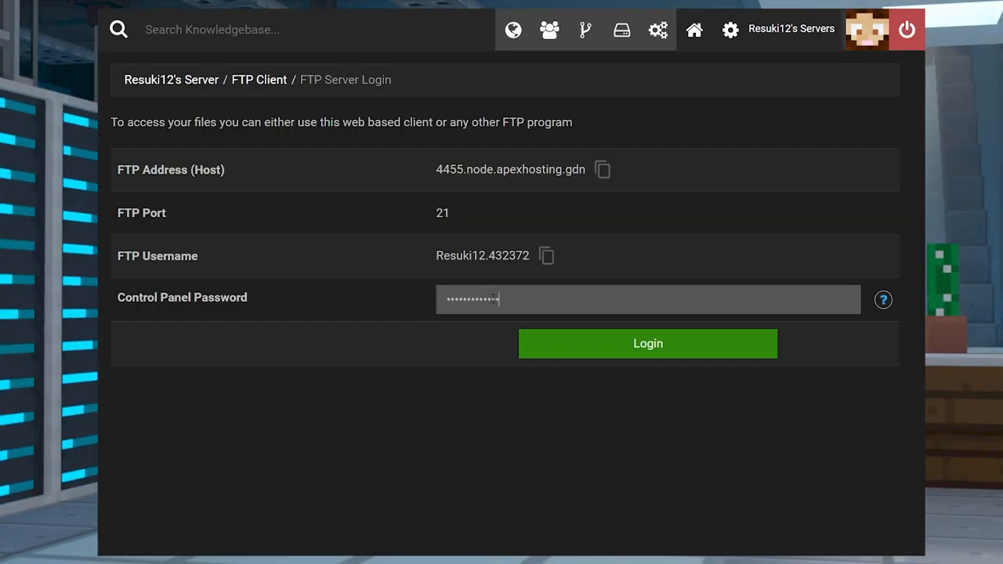
left_click(647, 343)
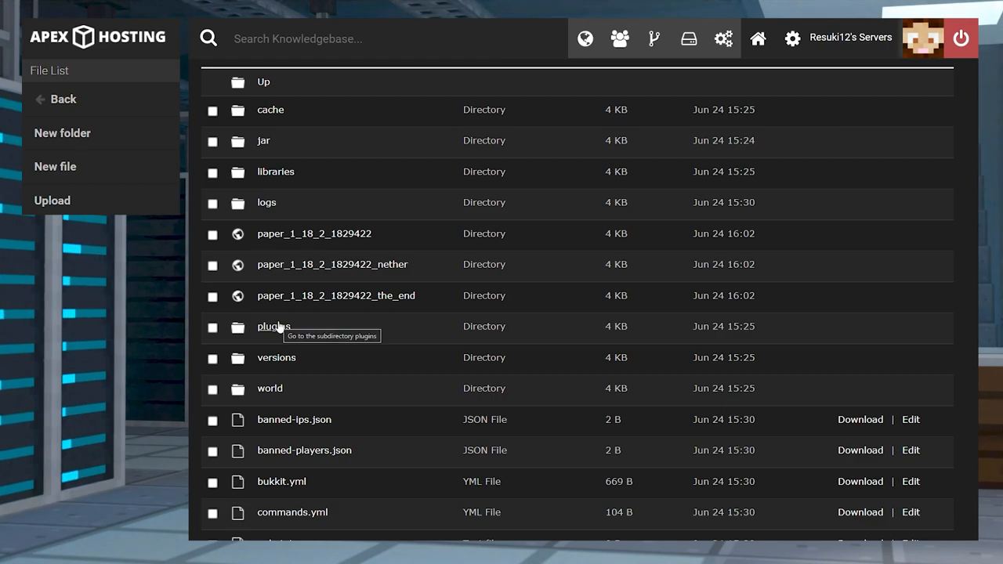
mouse_move(282, 327)
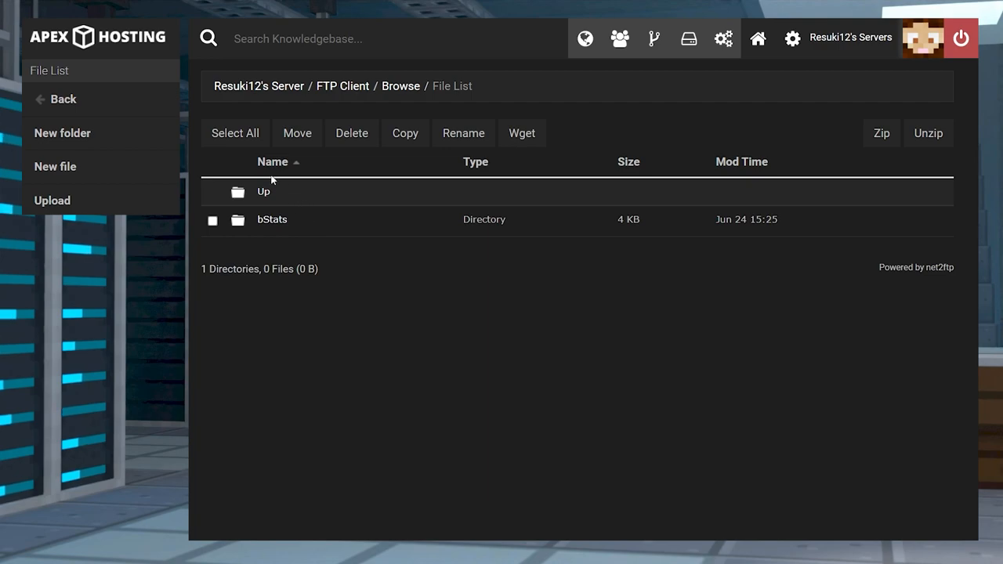
mouse_move(133, 212)
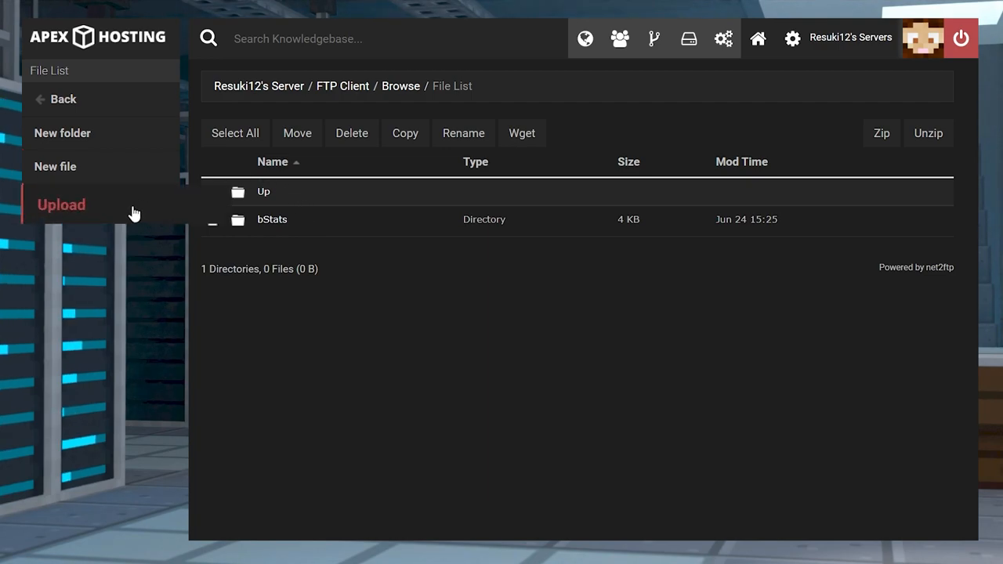
Step: Upload ViaVersion-4.3.1.jar into the plugins folder until 1/1 files show uploaded
left_click(61, 203)
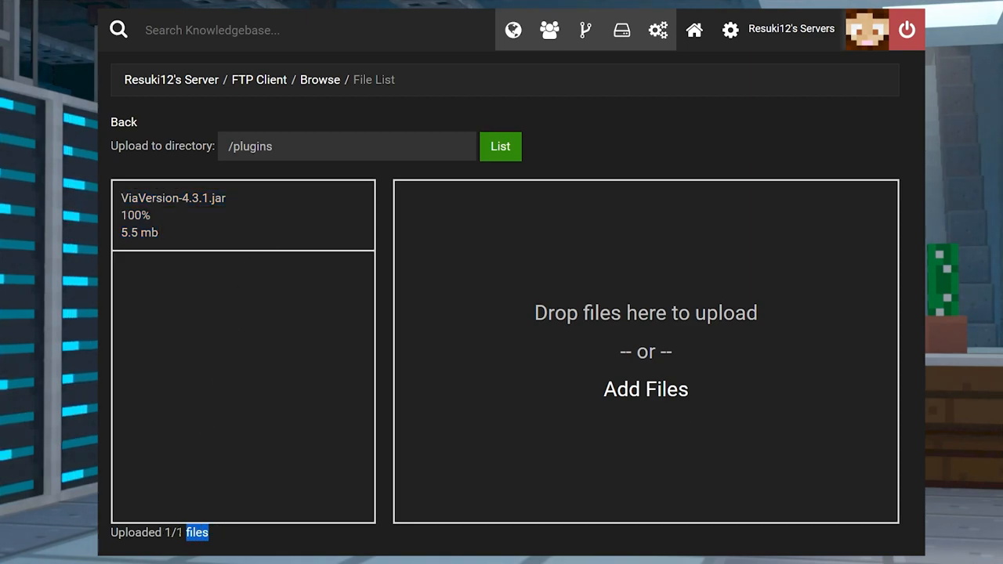
mouse_move(167, 82)
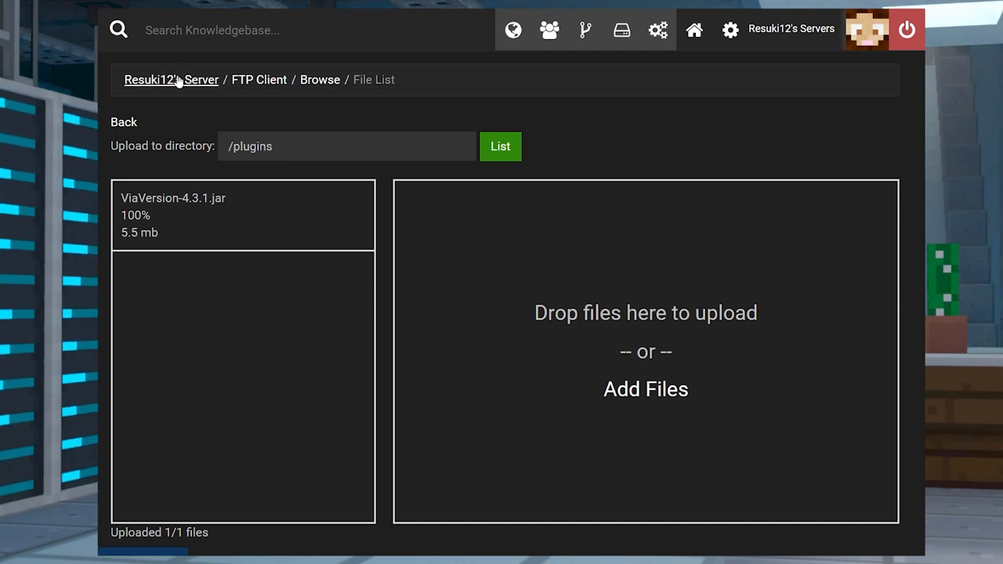
Step: Go back to the server overview and restart the server to load the plugin
left_click(172, 79)
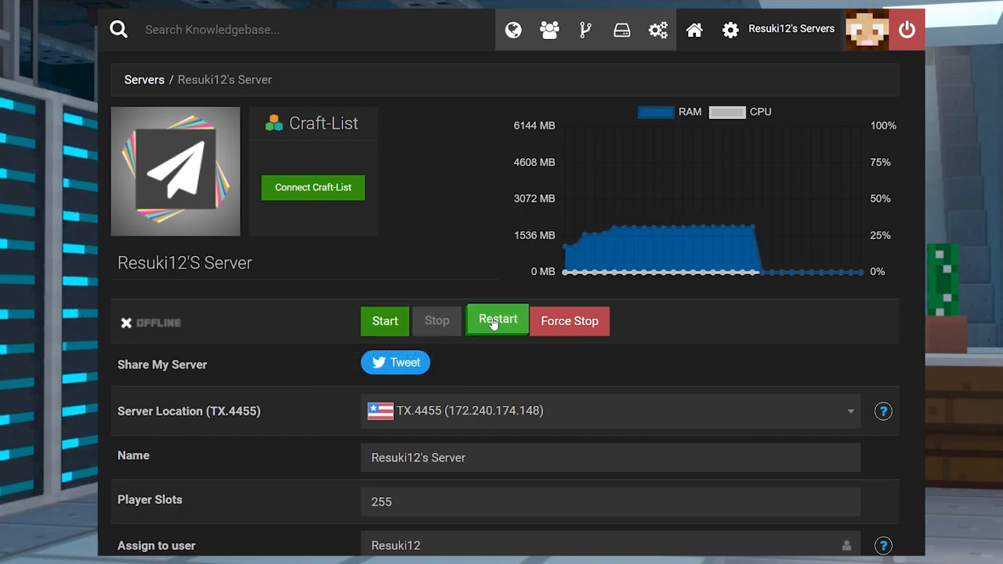
mouse_move(495, 320)
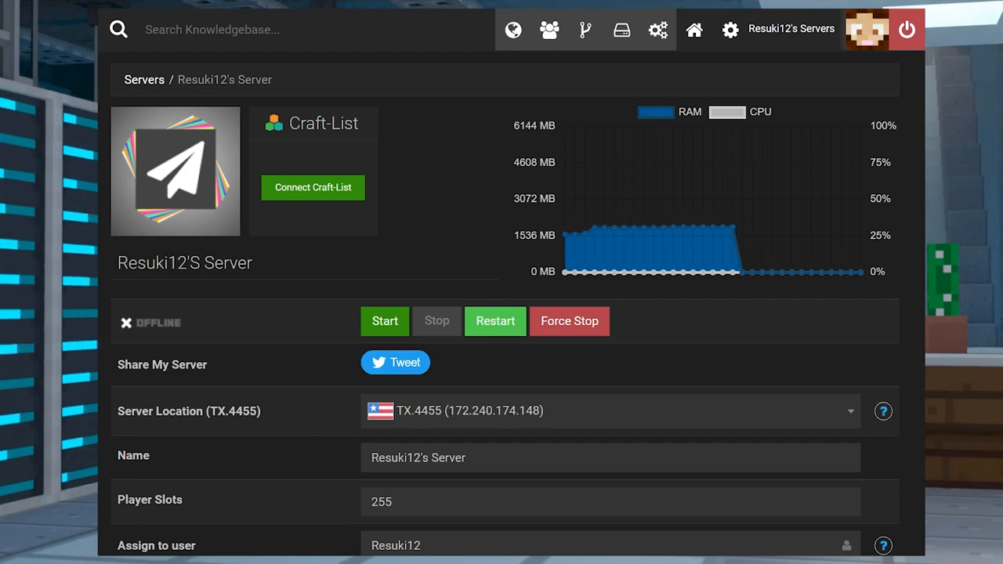
left_click(384, 320)
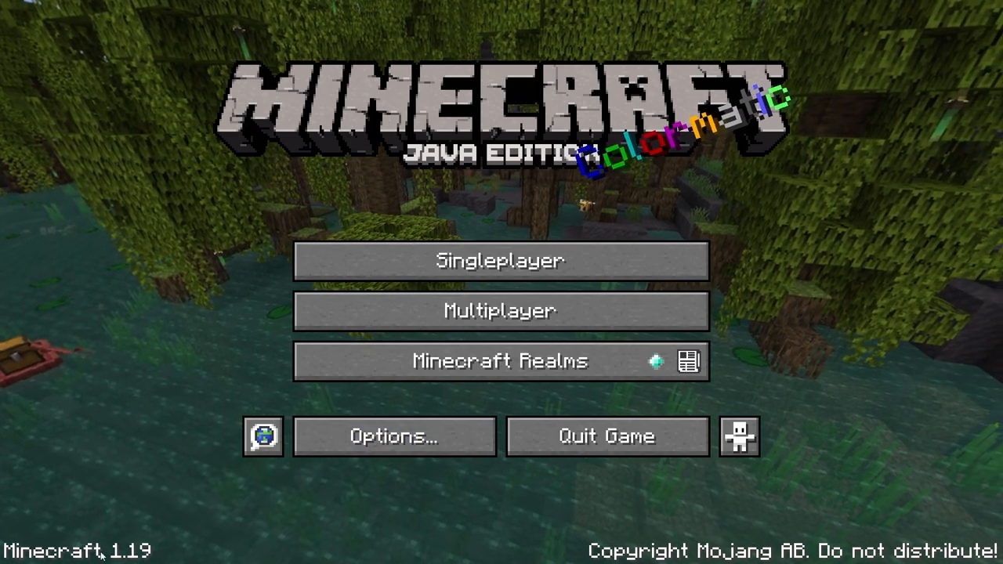
Step: Go to Multiplayer and select the ViaVersion server entry from the server list
left_click(501, 311)
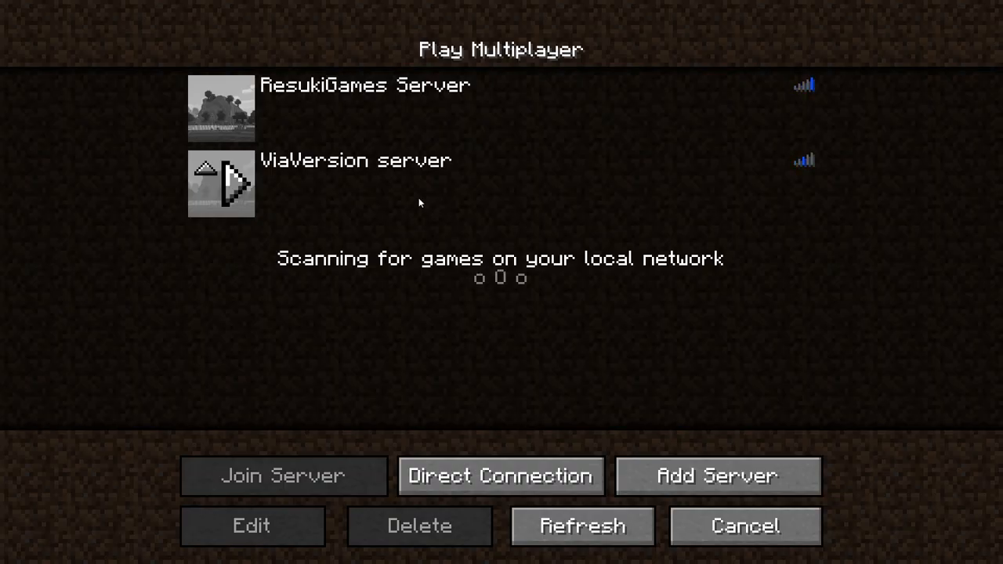
left_click(353, 181)
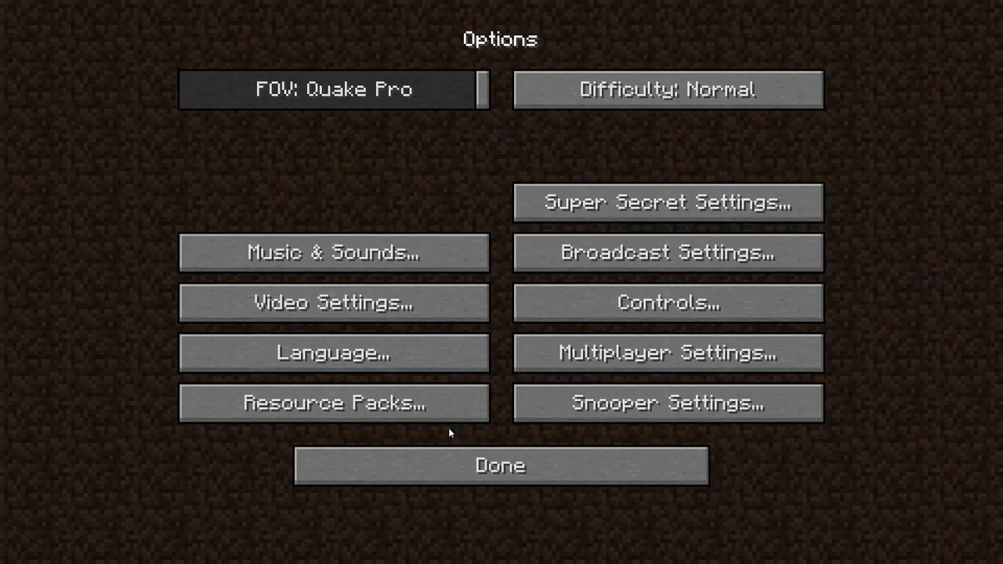
Step: Set Render Distance to 9 chunks in Video Settings and confirm with Done
left_click(334, 301)
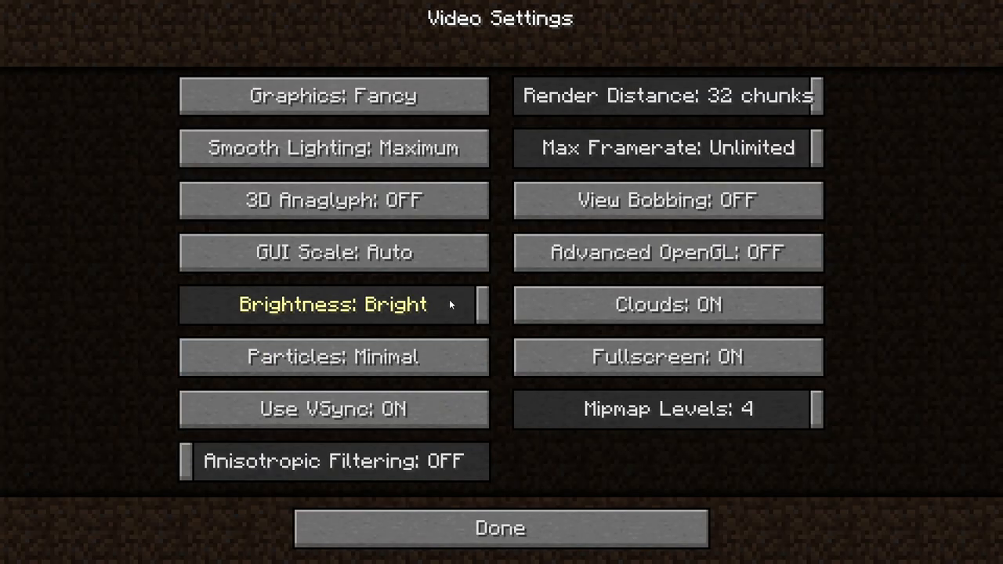
mouse_move(805, 108)
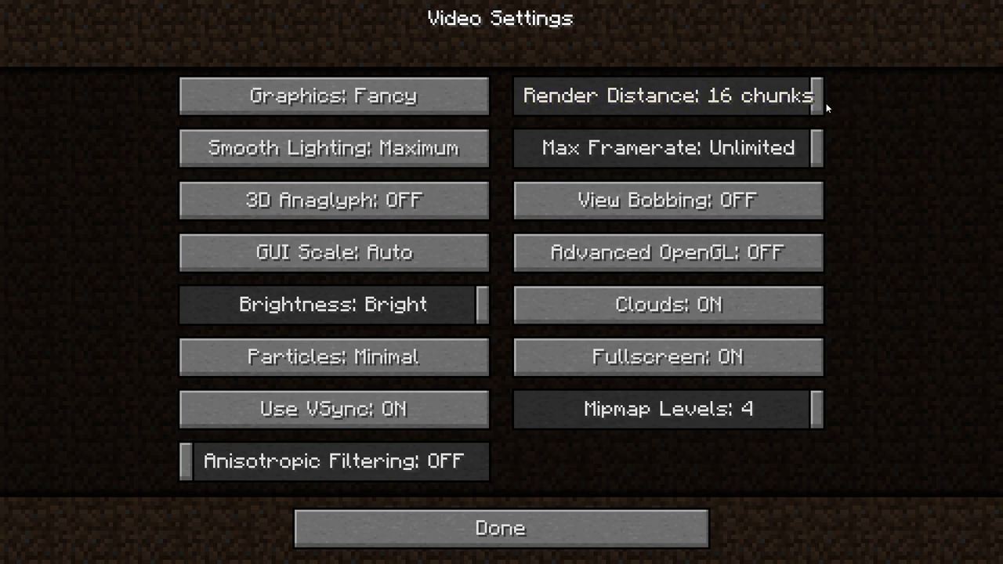
left_click_drag(812, 95, 666, 96)
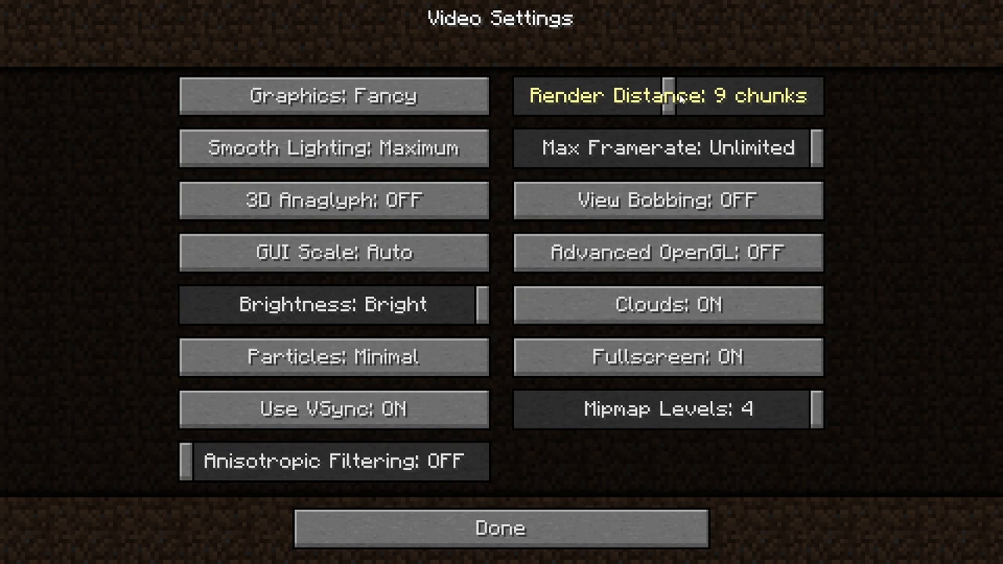
left_click(499, 528)
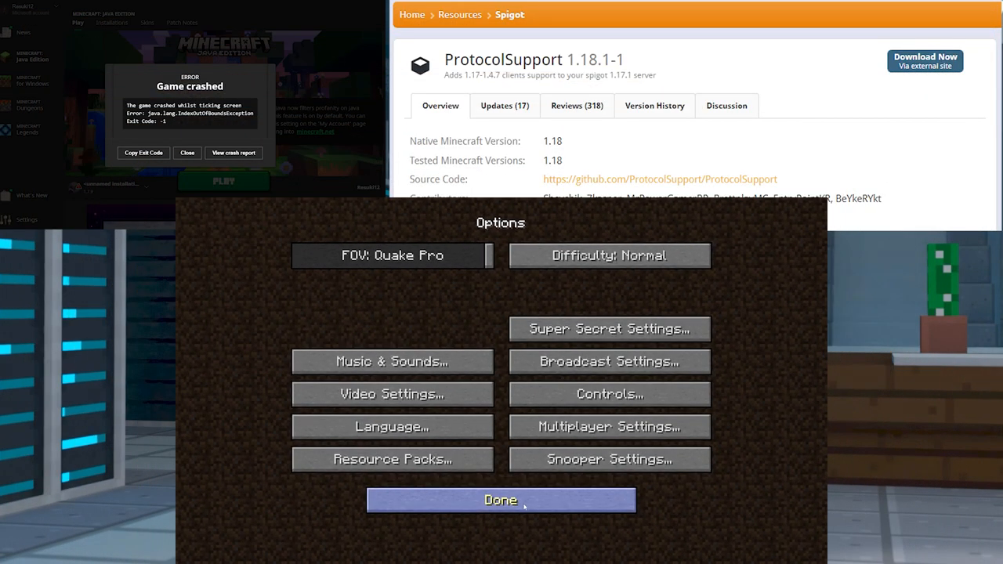